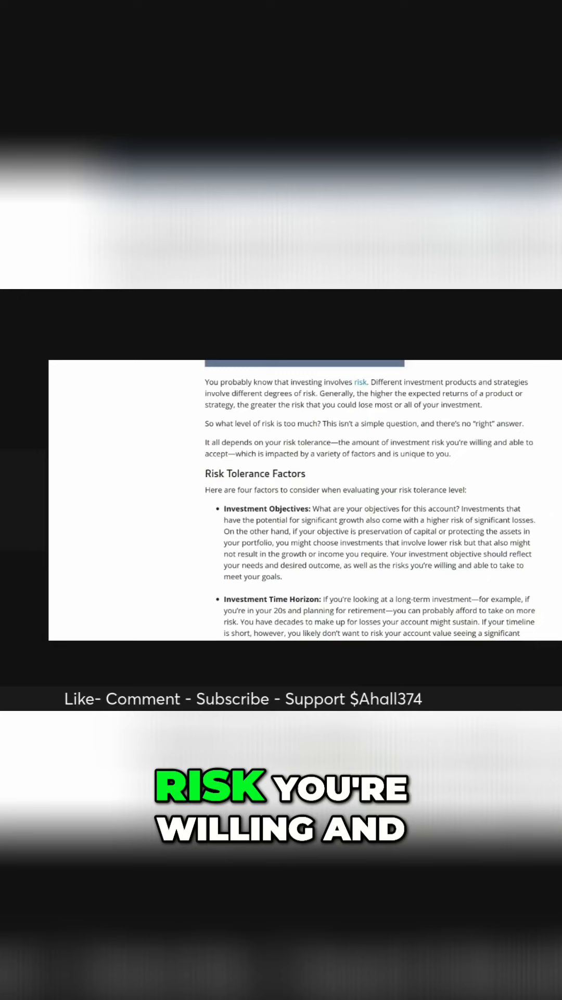
# Scroll down to the article's bottom-line paragraph and Recent Investor Insights section
pyautogui.scroll(-3)
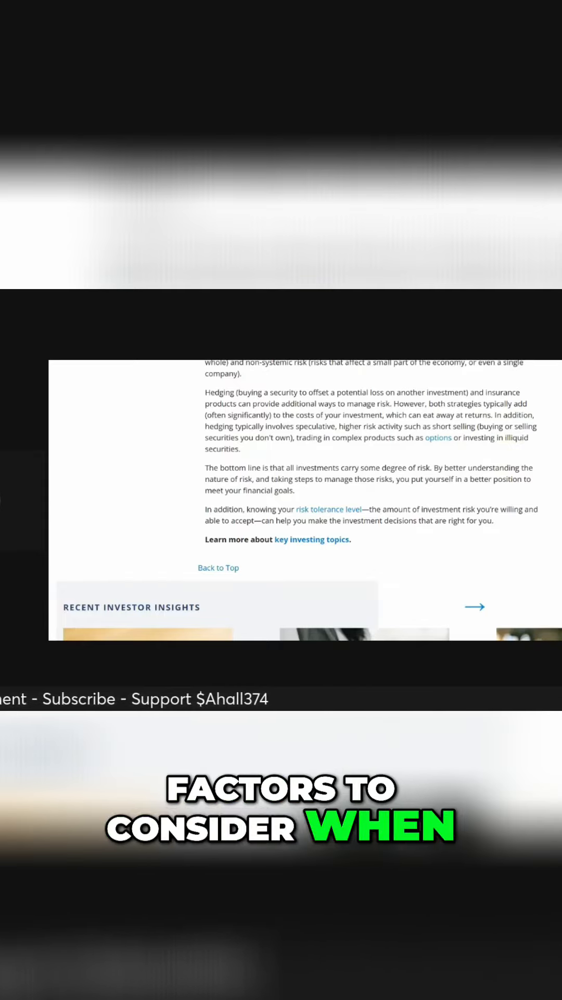
# Scroll back to the Risk Tolerance Factors heading with Investment Objectives and Time Horizon
pyautogui.scroll(-3)
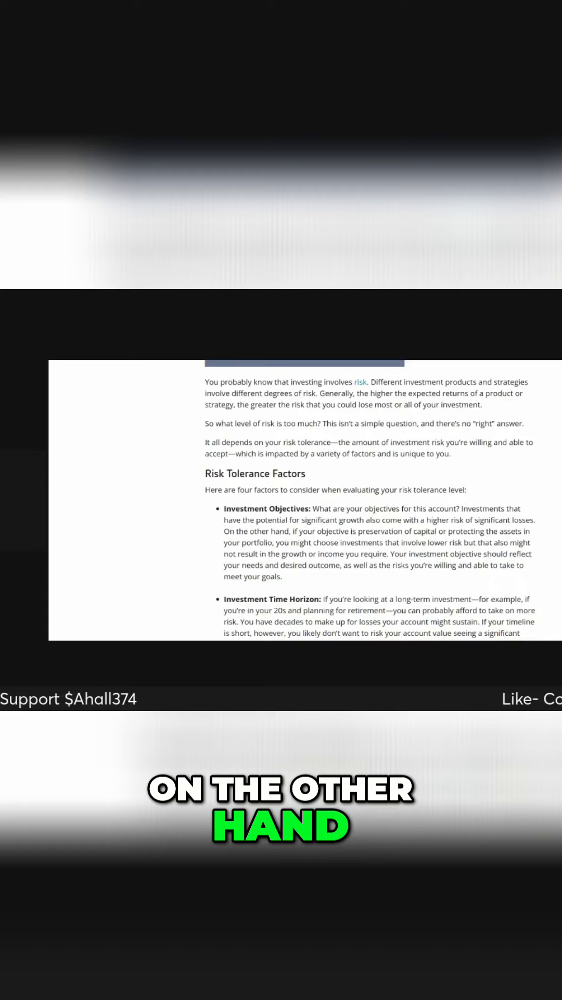
# Move past Investment Time Horizon to the Reliance Upon the Invested Funds section and its expense examples
pyautogui.moveTo(326, 531); pyautogui.dragTo(437, 531)
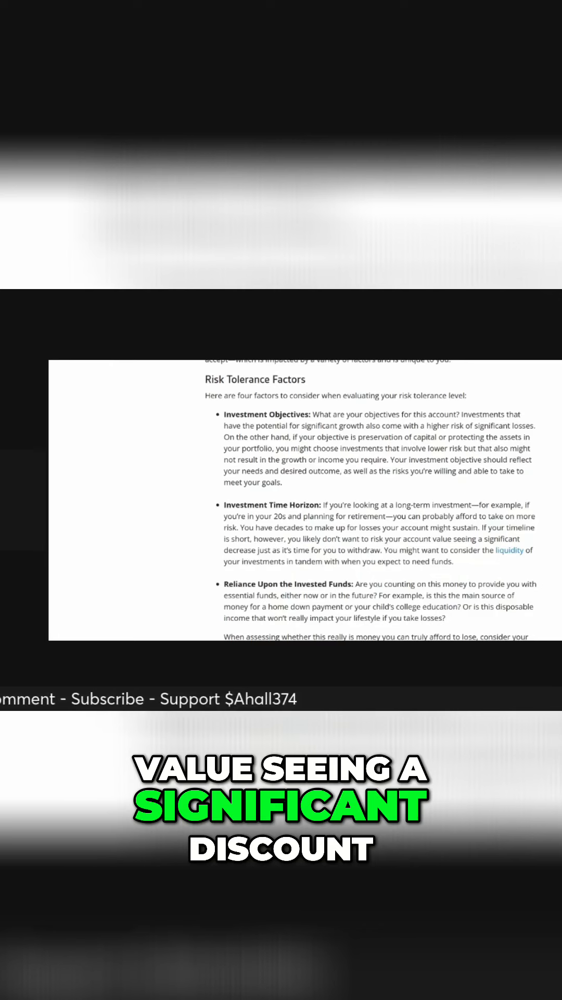
pyautogui.scroll(-3)
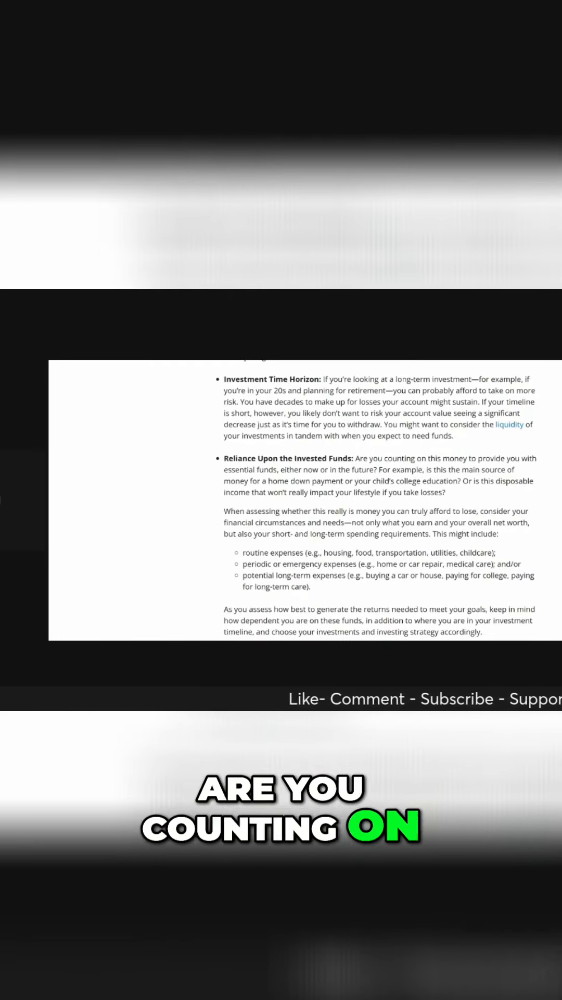